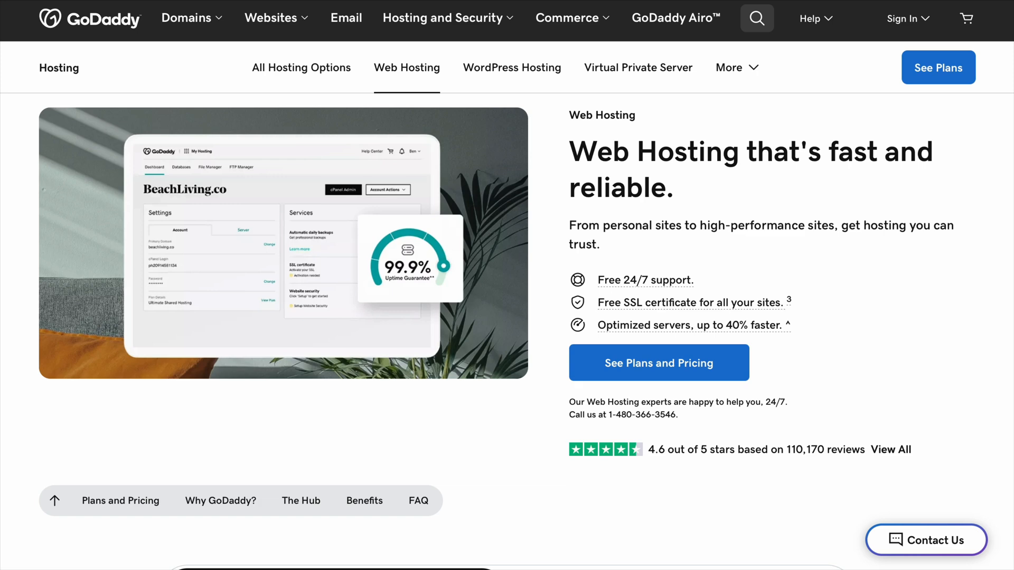
mouse_move(921, 348)
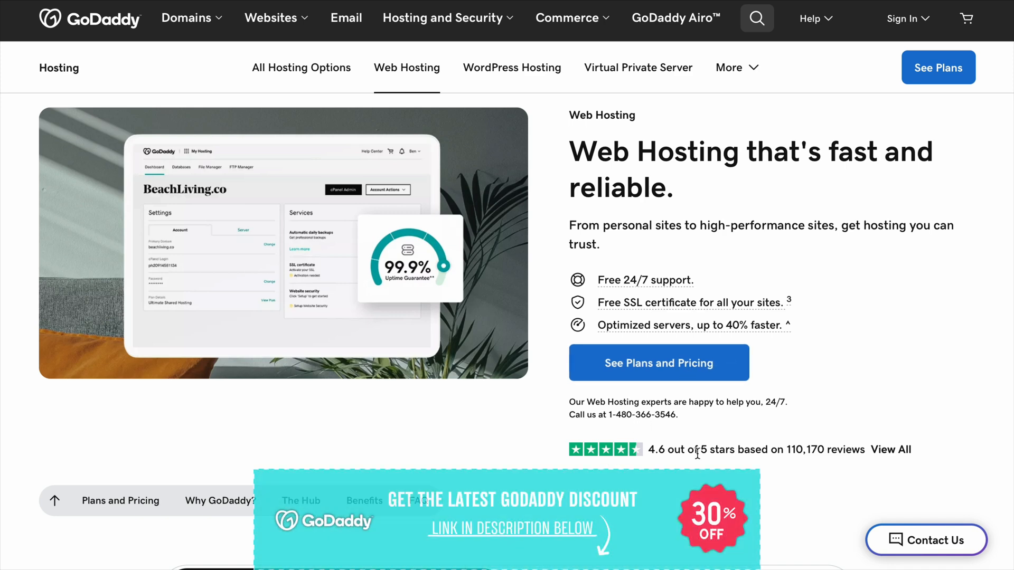
mouse_move(657, 362)
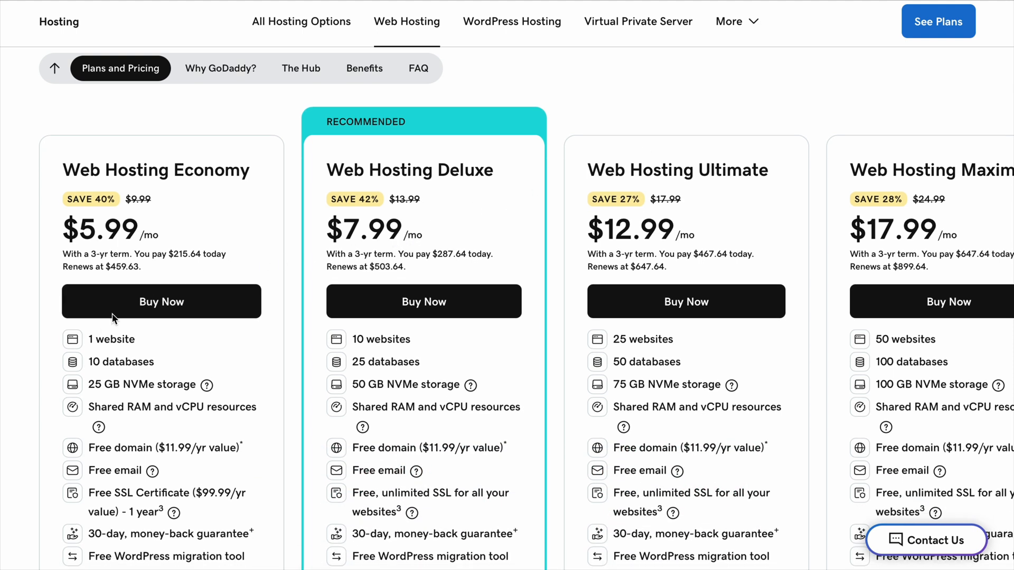
mouse_move(463, 276)
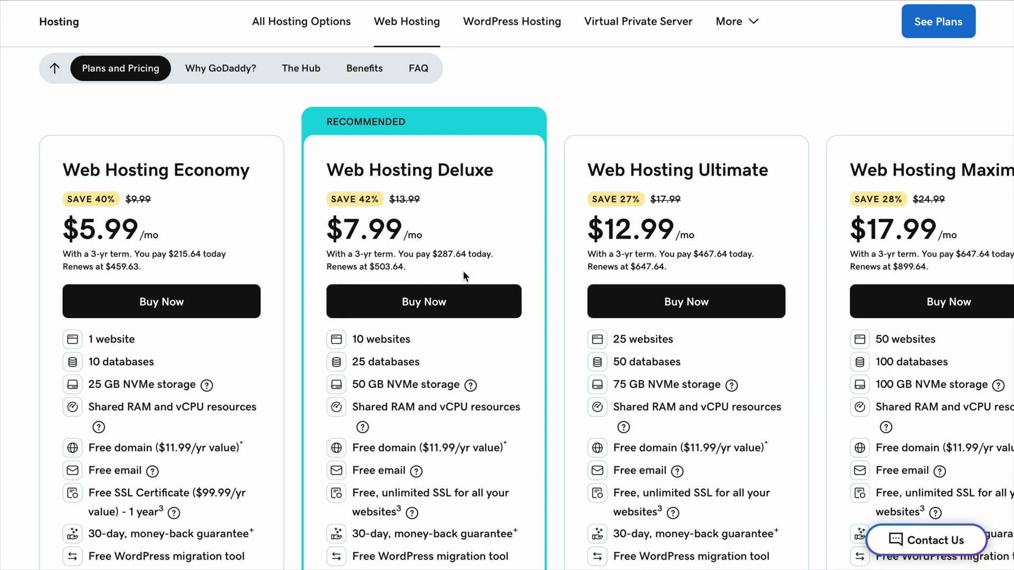
Scroll below the pricing cards to 'Every Web Hosting plan includes', showing WordPress install and backups.
scroll(down, 3)
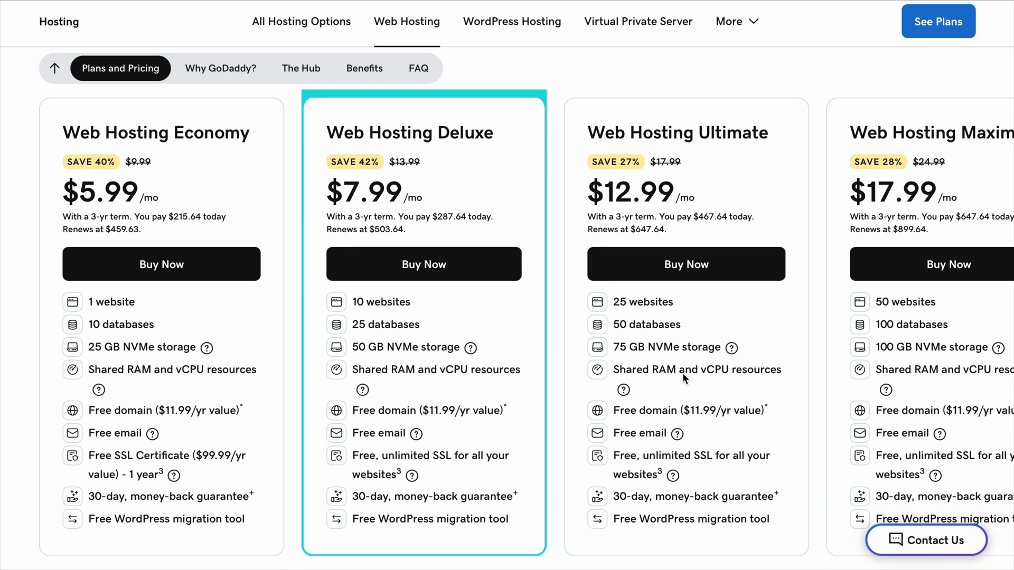
scroll(down, 3)
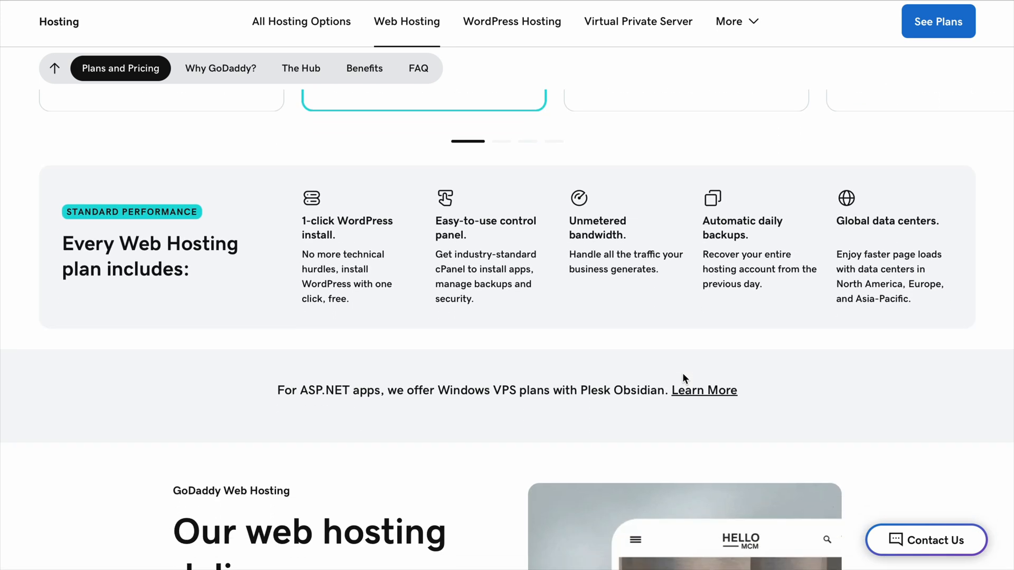
scroll(down, 3)
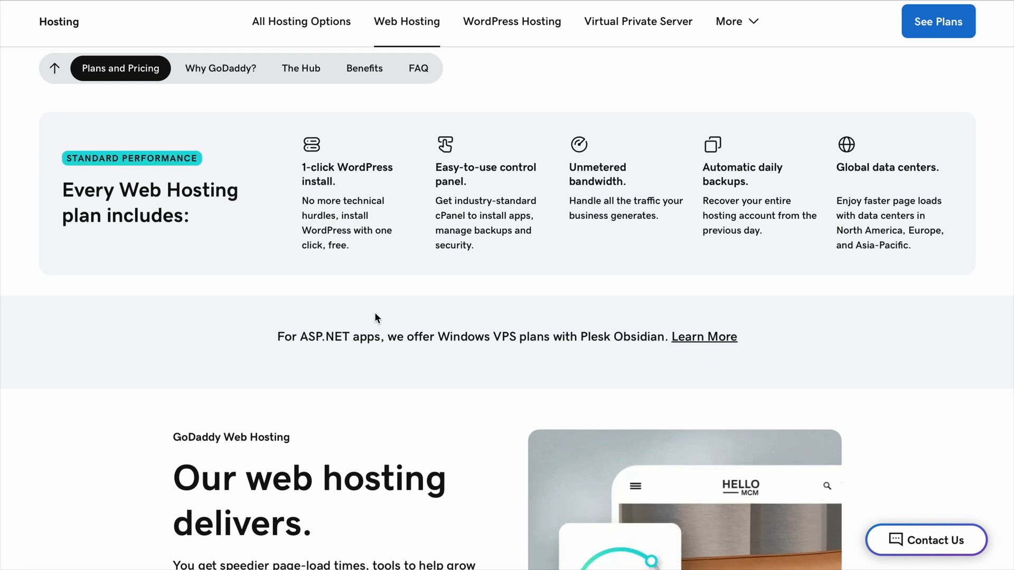
mouse_move(466, 176)
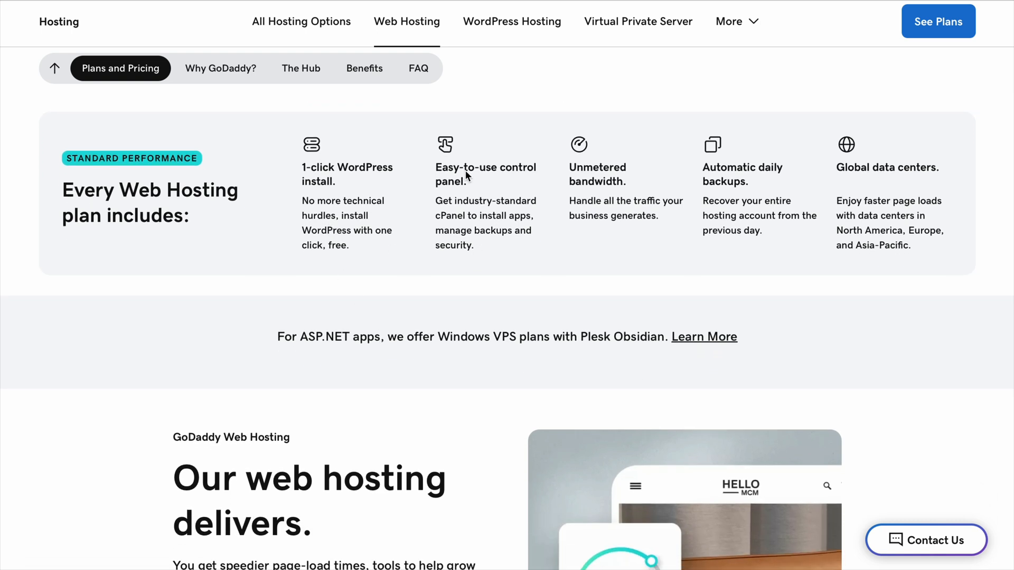
mouse_move(446, 413)
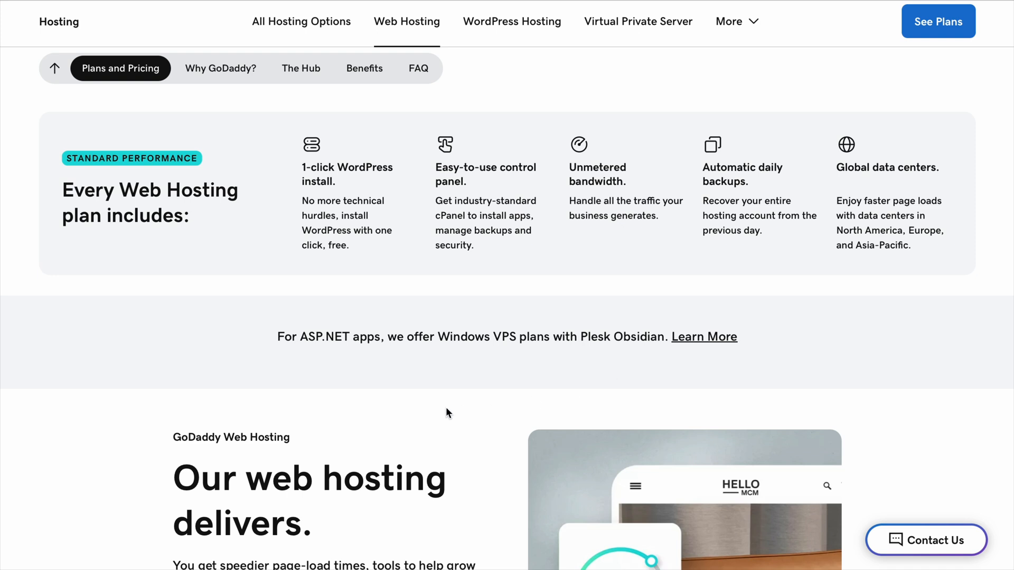
Scroll through Why GoDaddy?: faster pages, flexible resources, 24/7 security, 30-day money-back guarantee.
scroll(down, 3)
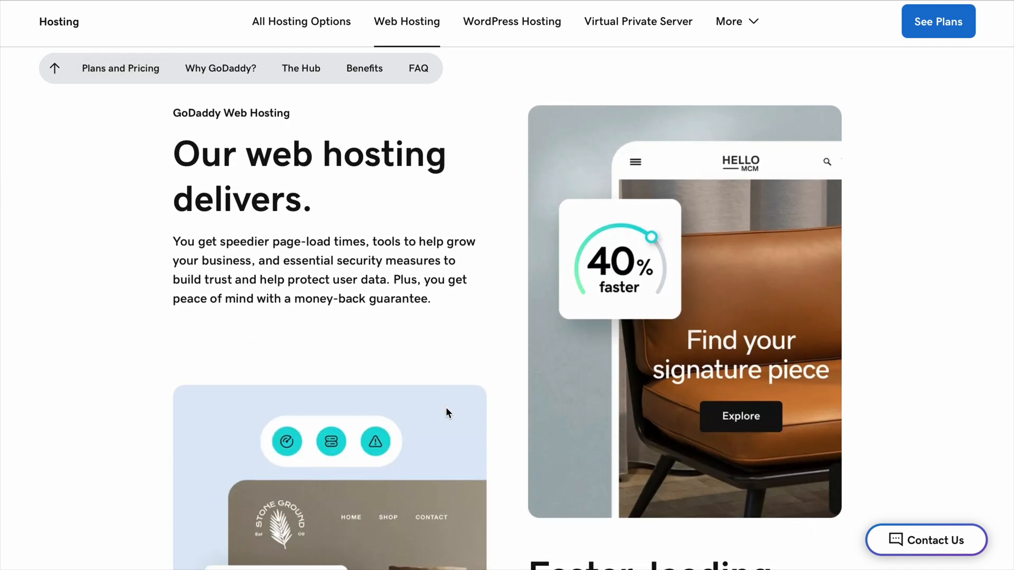
scroll(down, 3)
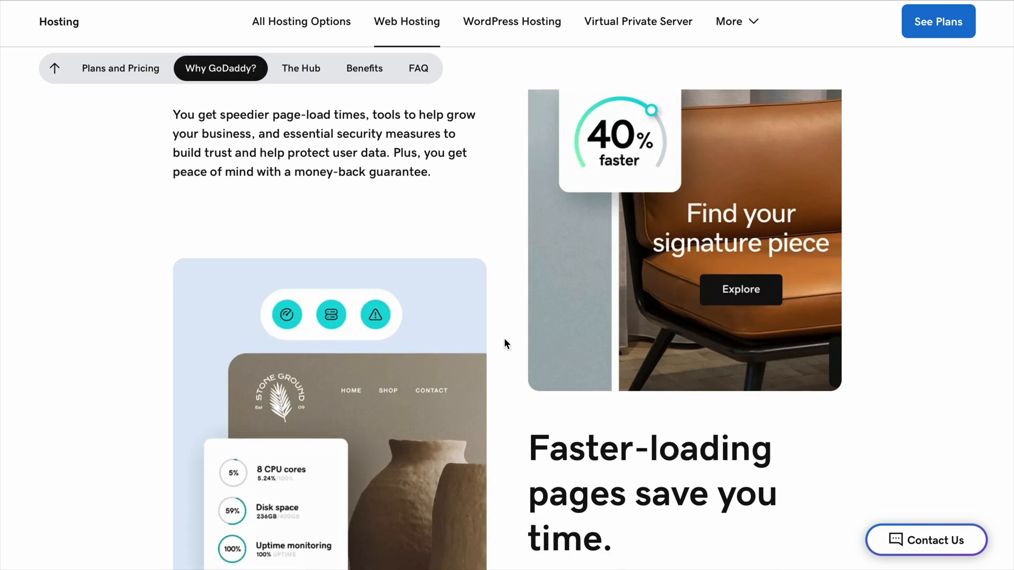
scroll(down, 3)
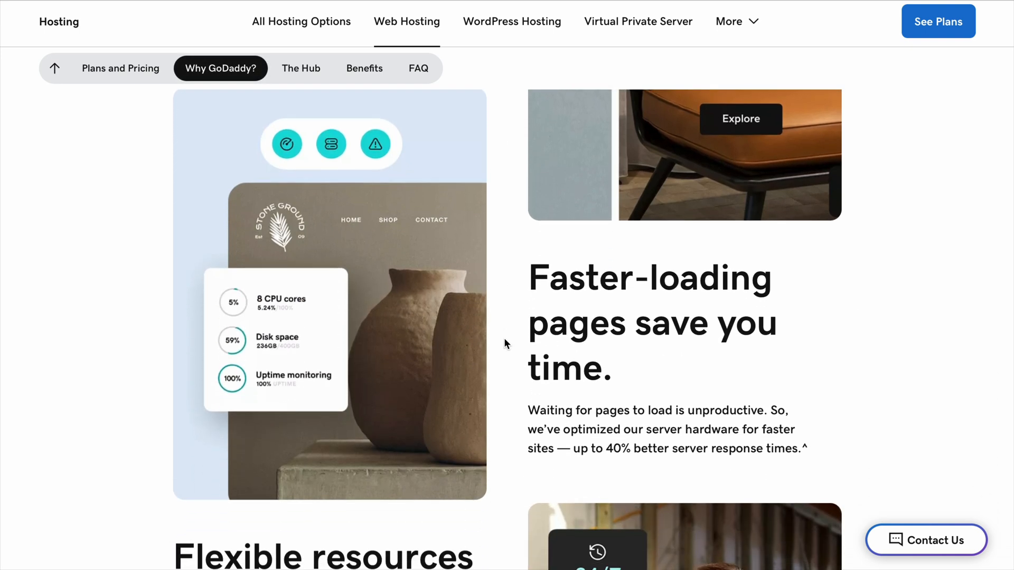
mouse_move(723, 361)
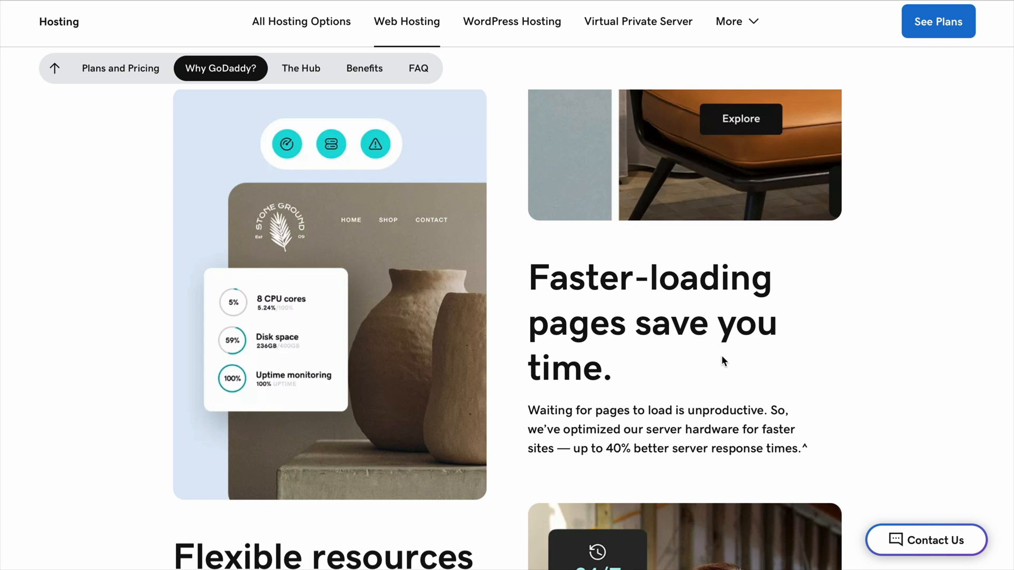
mouse_move(510, 421)
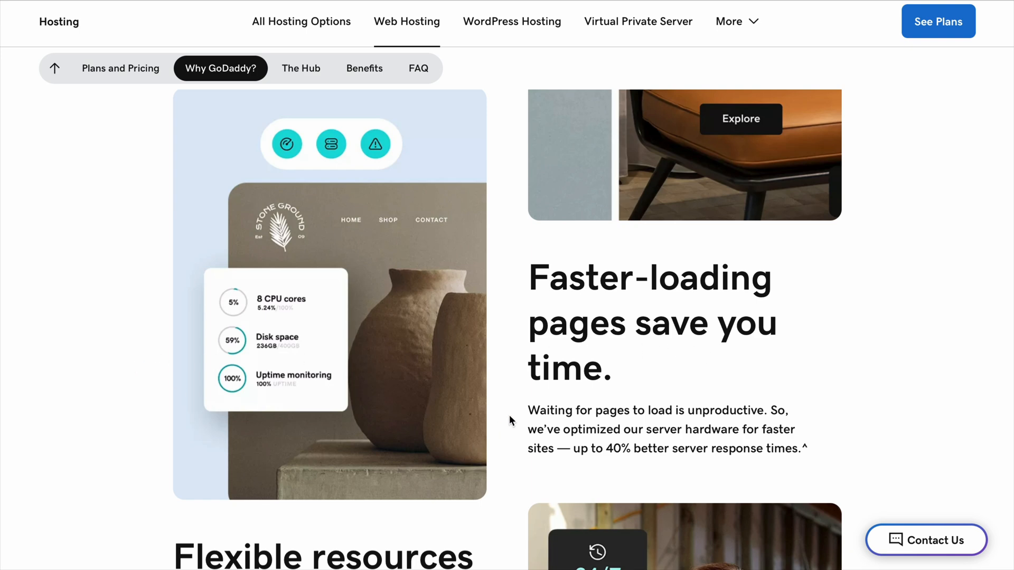
scroll(down, 3)
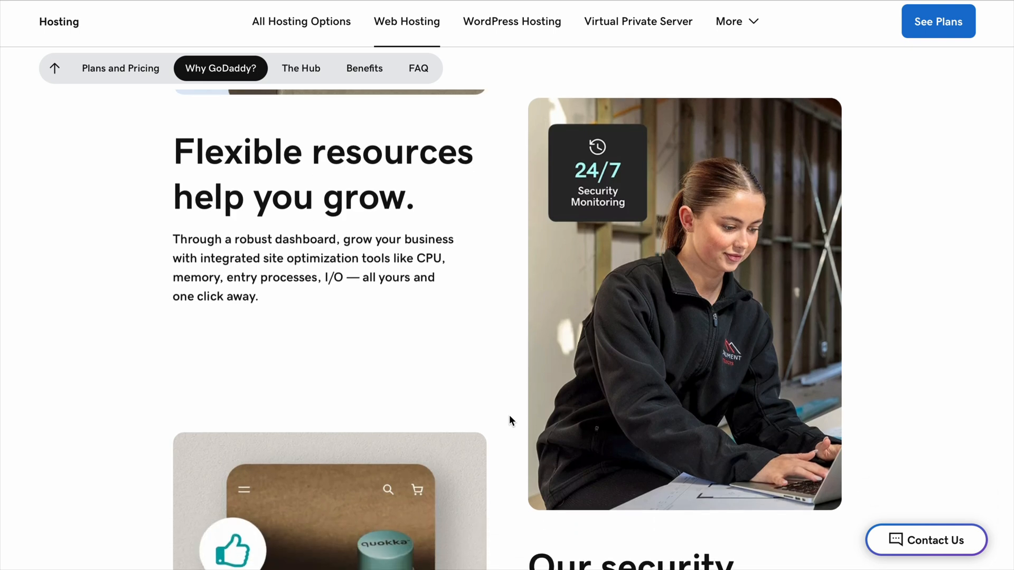
scroll(down, 3)
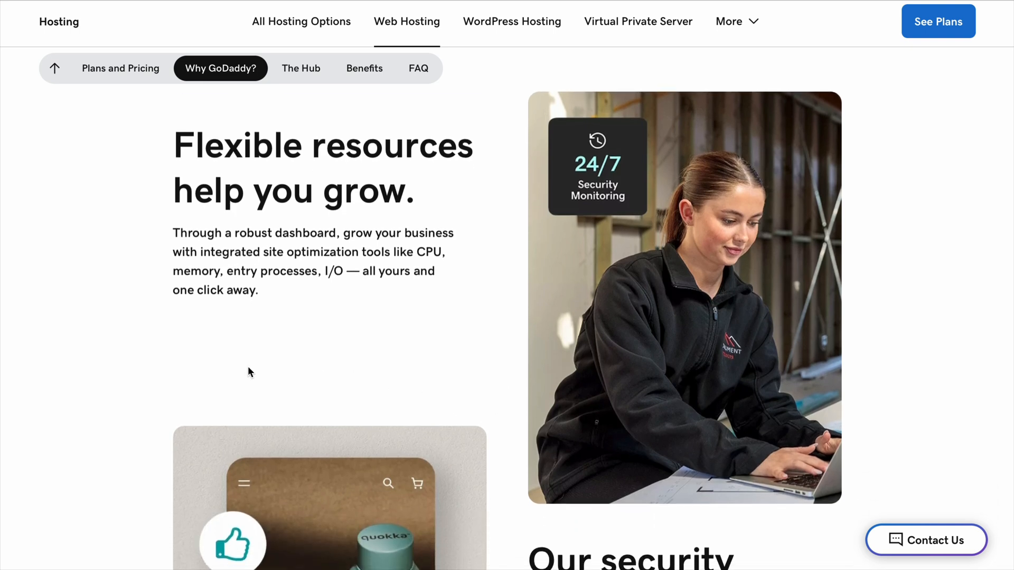
mouse_move(477, 279)
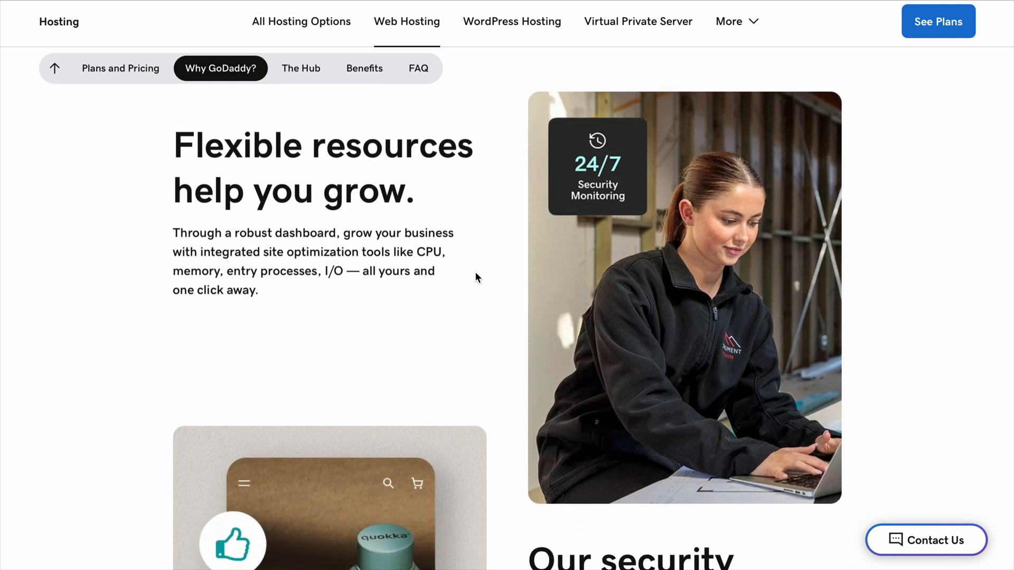
scroll(down, 3)
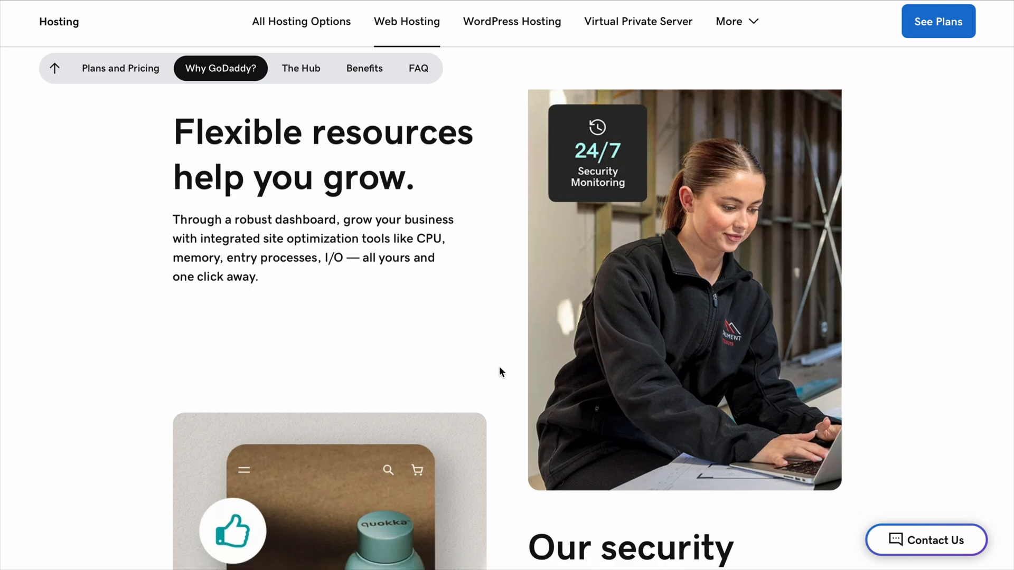
scroll(down, 3)
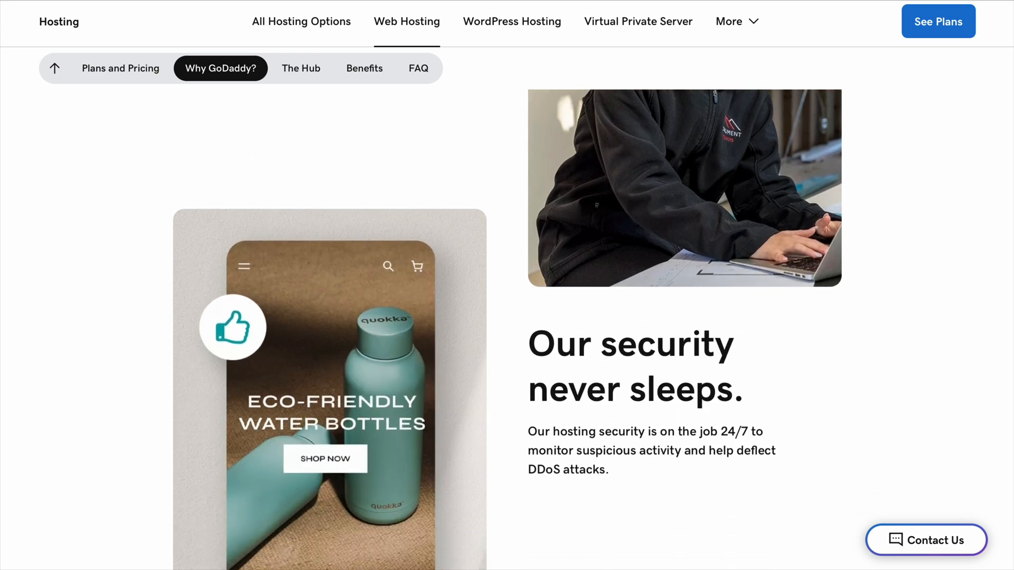
scroll(down, 3)
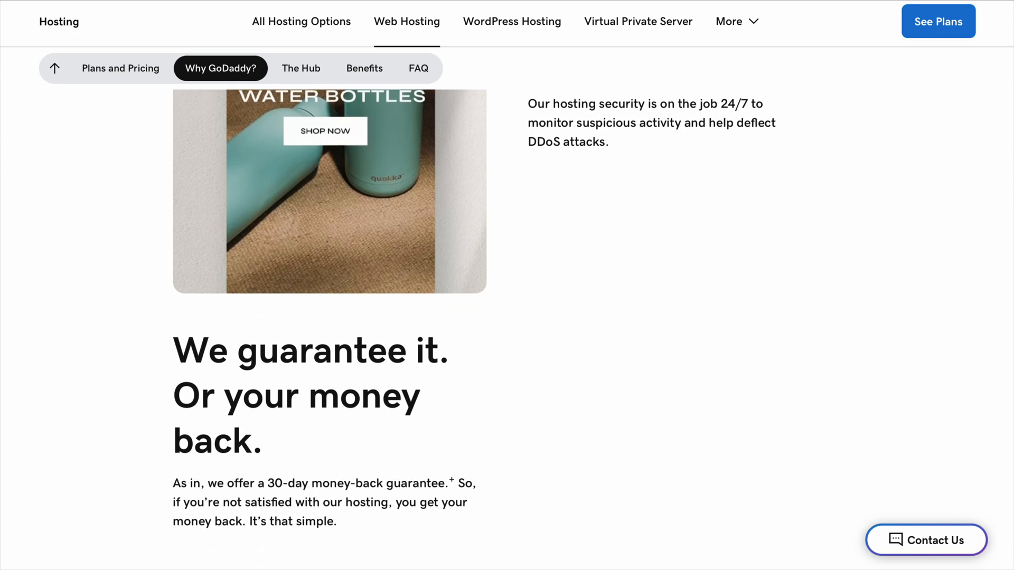
scroll(down, 3)
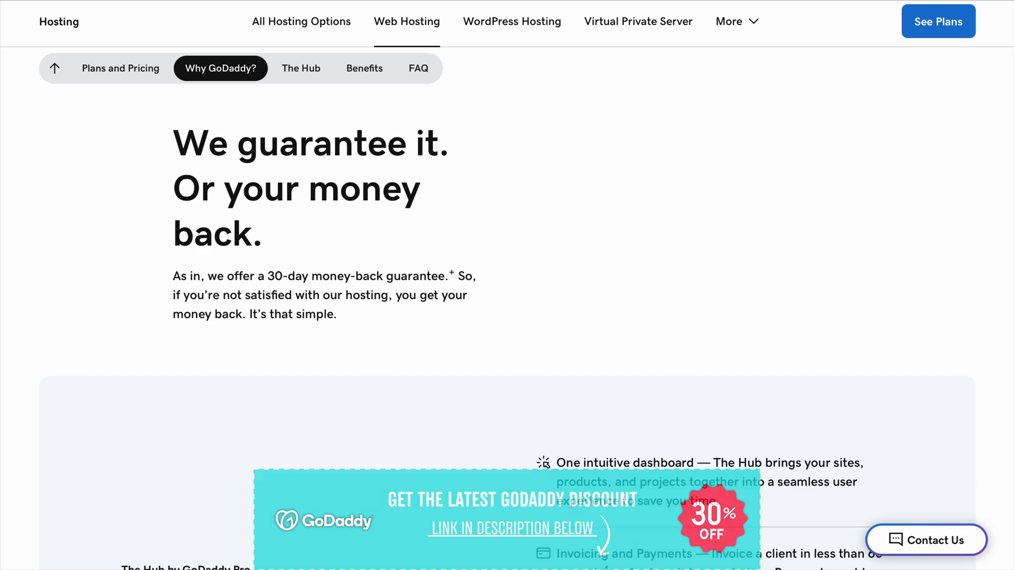
Jump to The Hub by GoDaddy Pro section and scroll through the Benefits.
click(300, 68)
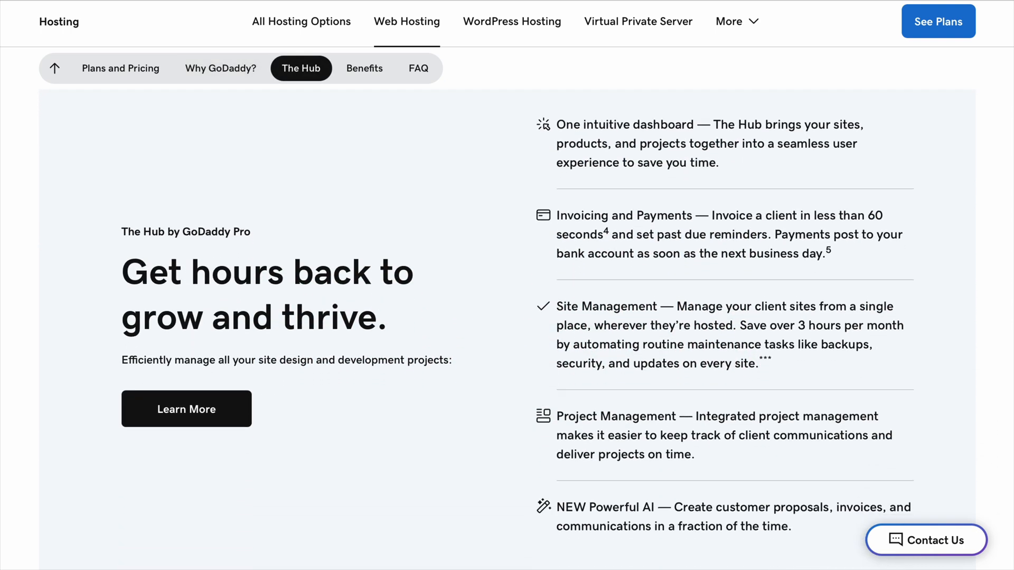
scroll(down, 3)
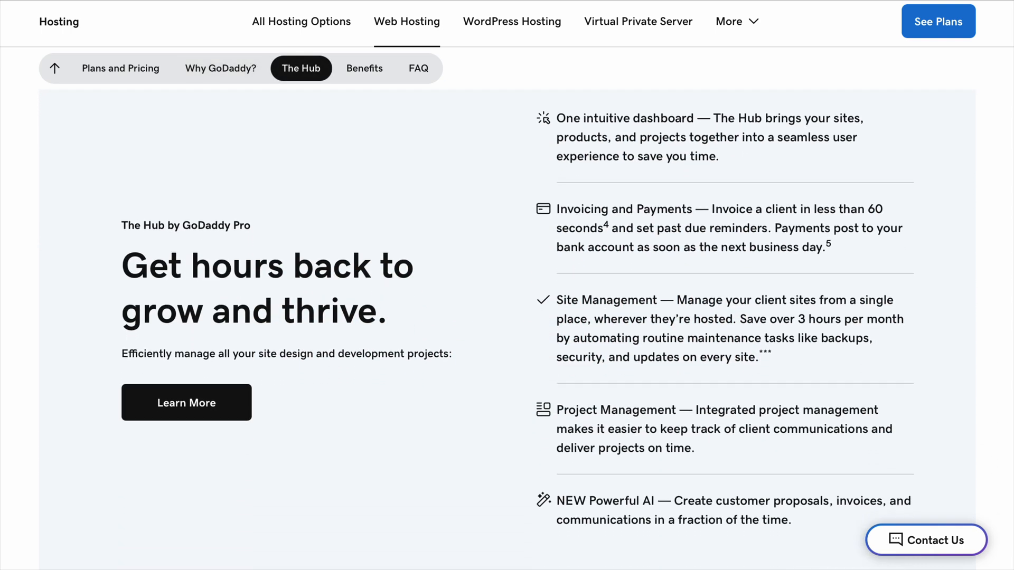
scroll(down, 3)
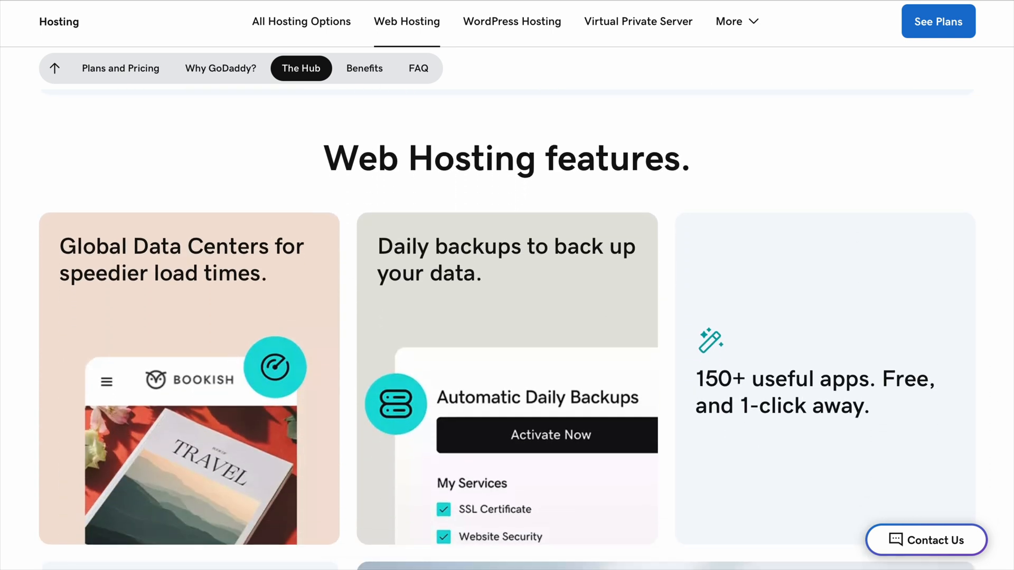
scroll(down, 3)
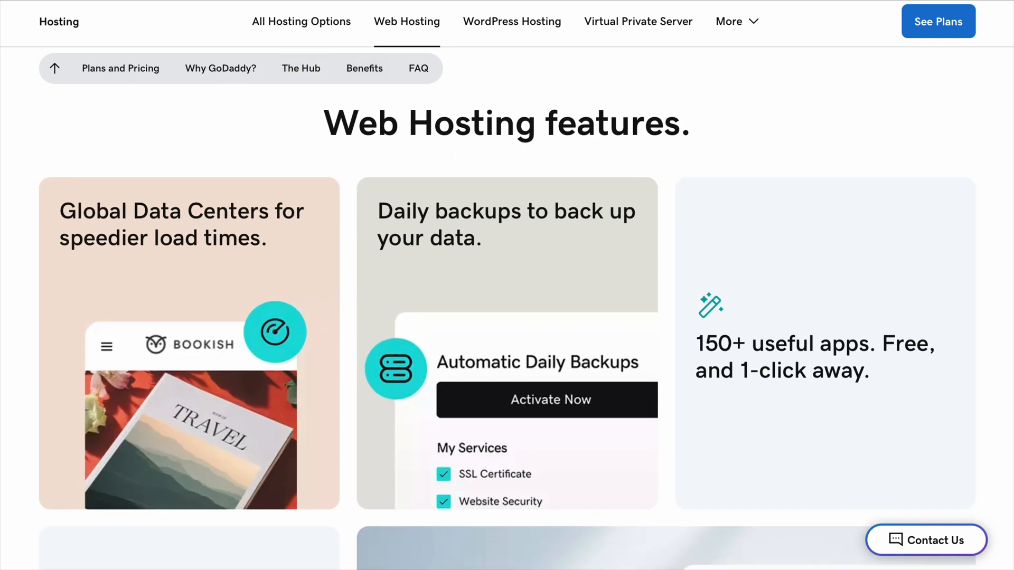
mouse_move(191, 423)
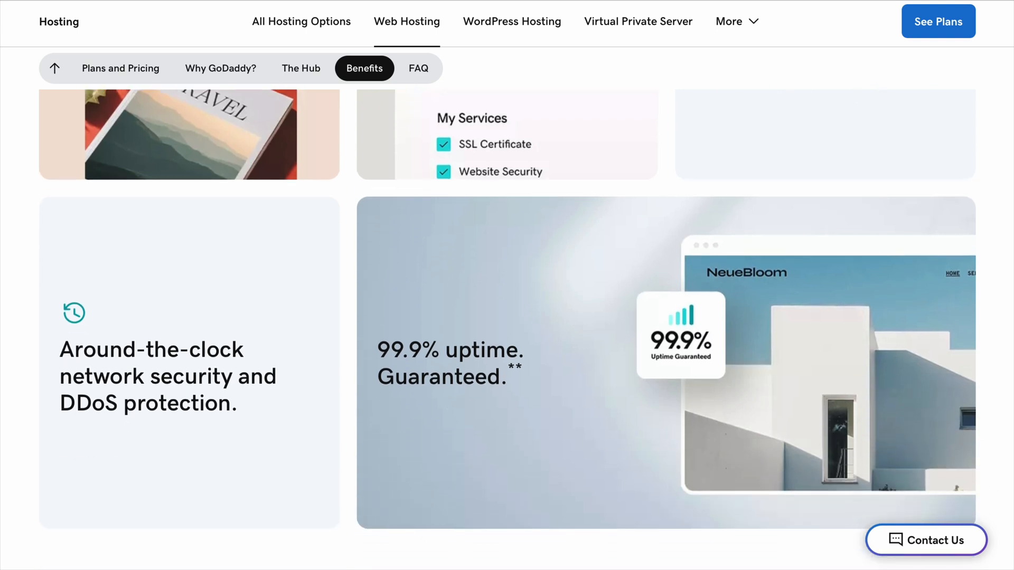
Continue past the specialty hosting options and GoDaddy guides section toward the FAQ.
scroll(down, 3)
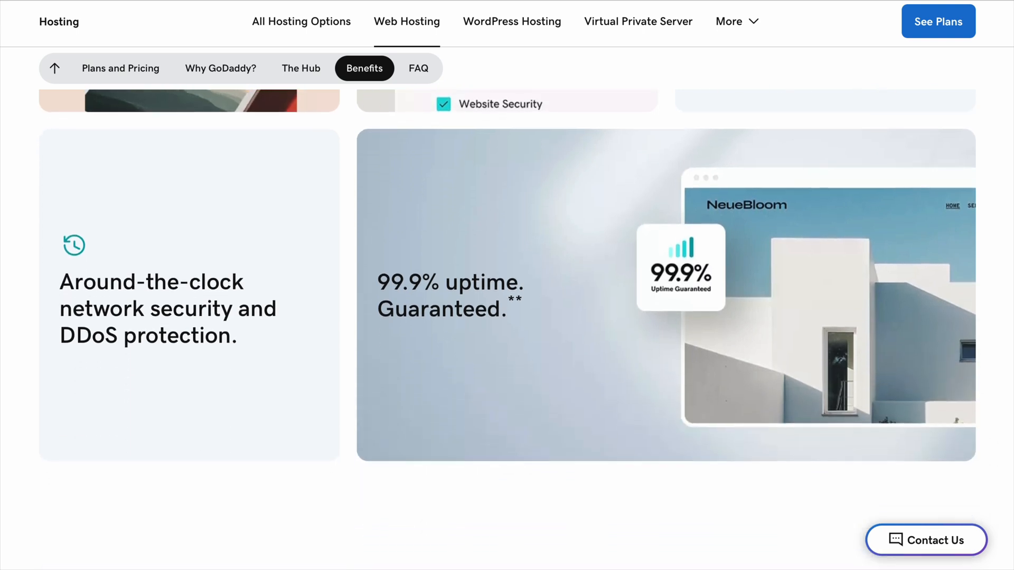
mouse_move(672, 271)
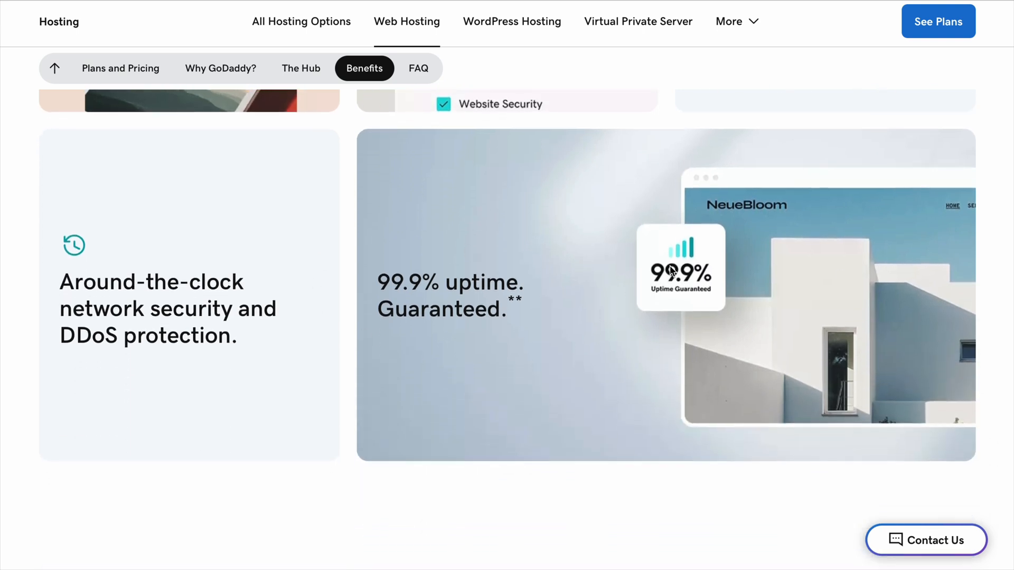
scroll(down, 3)
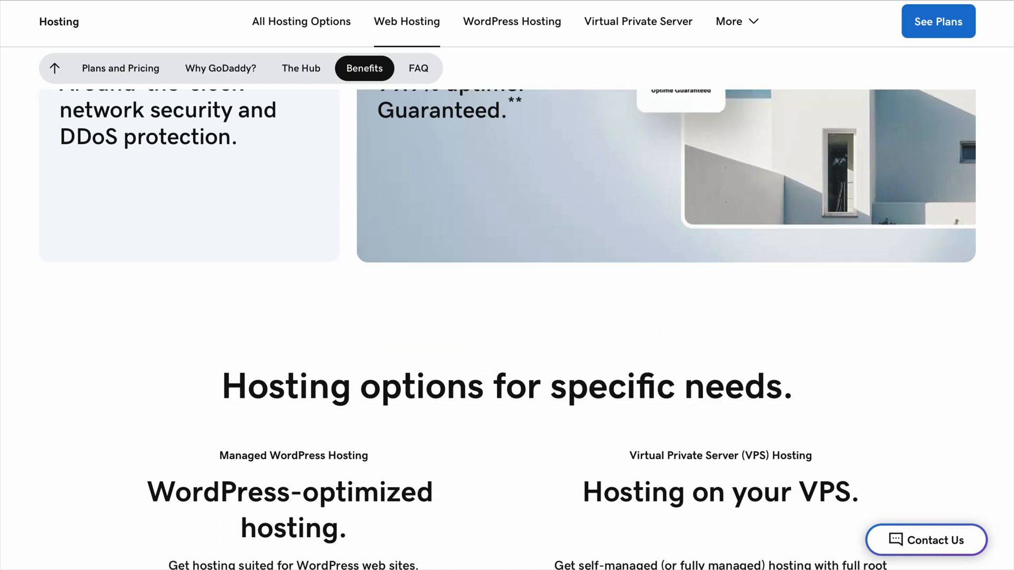
scroll(down, 3)
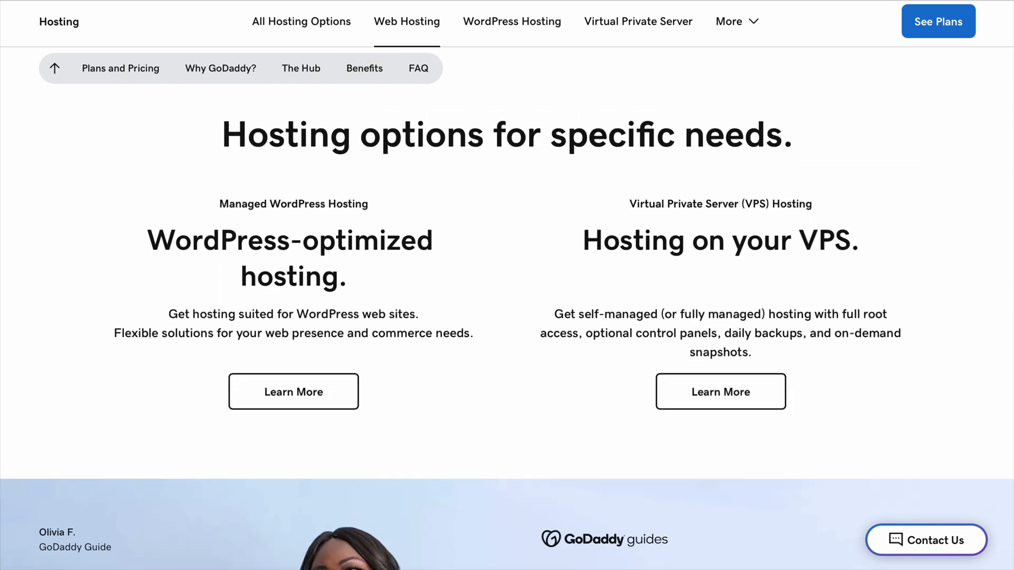
mouse_move(908, 197)
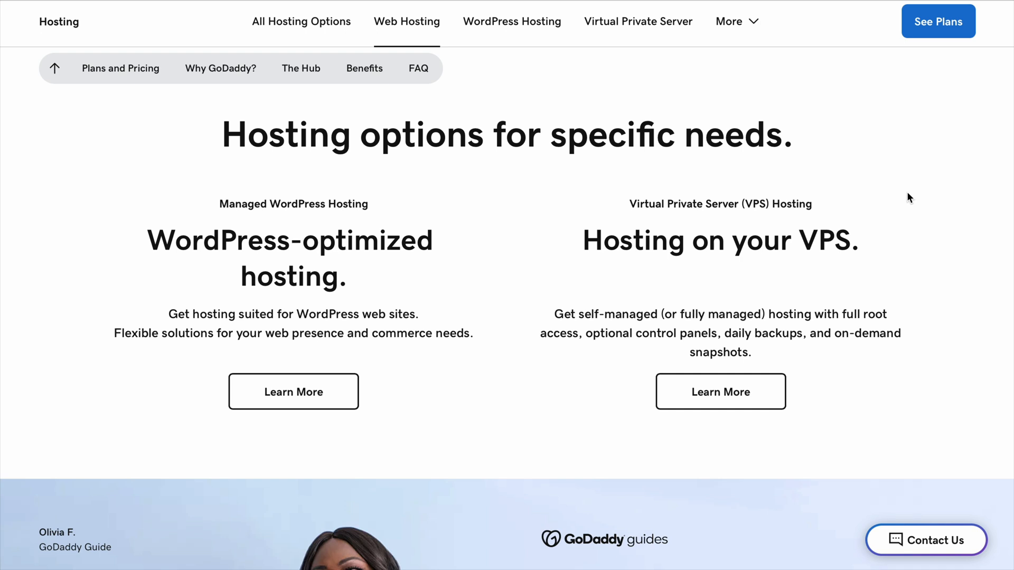
mouse_move(293, 392)
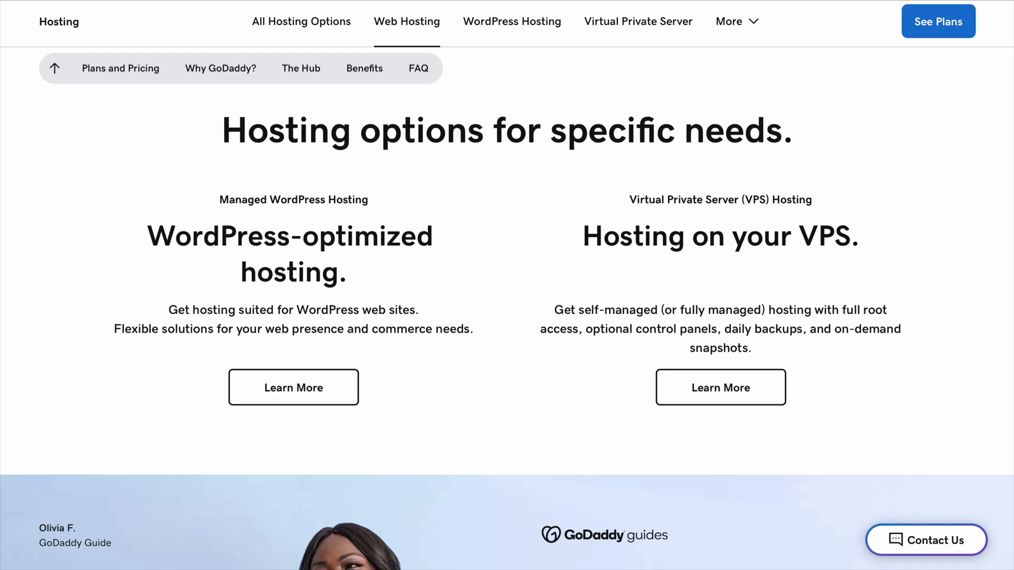
scroll(down, 3)
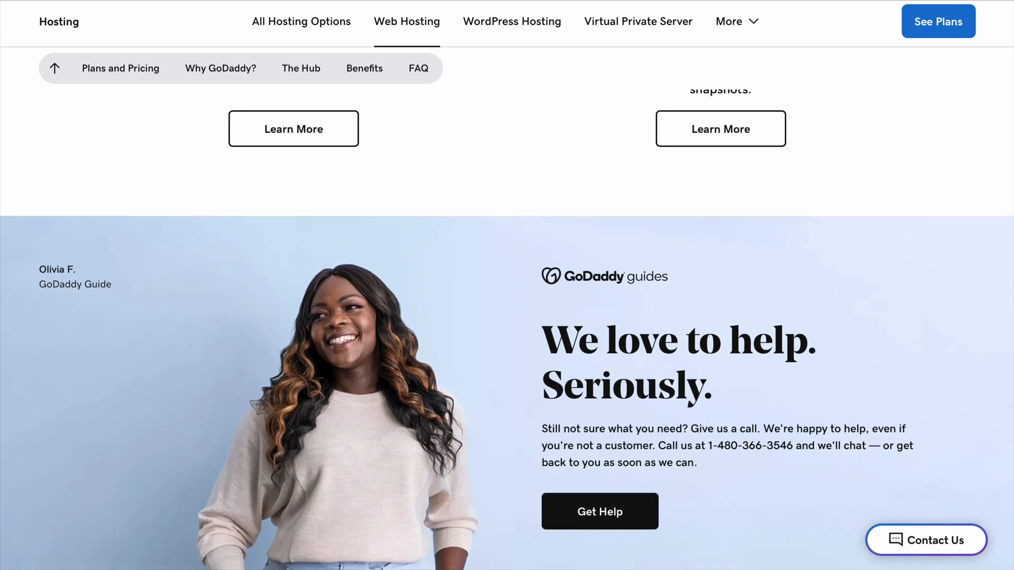
scroll(down, 3)
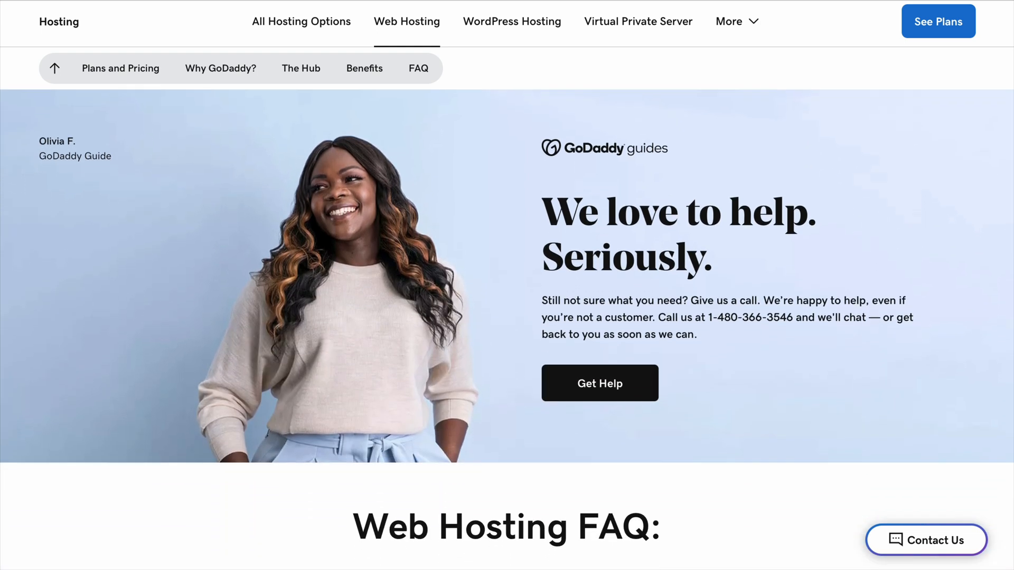
scroll(down, 3)
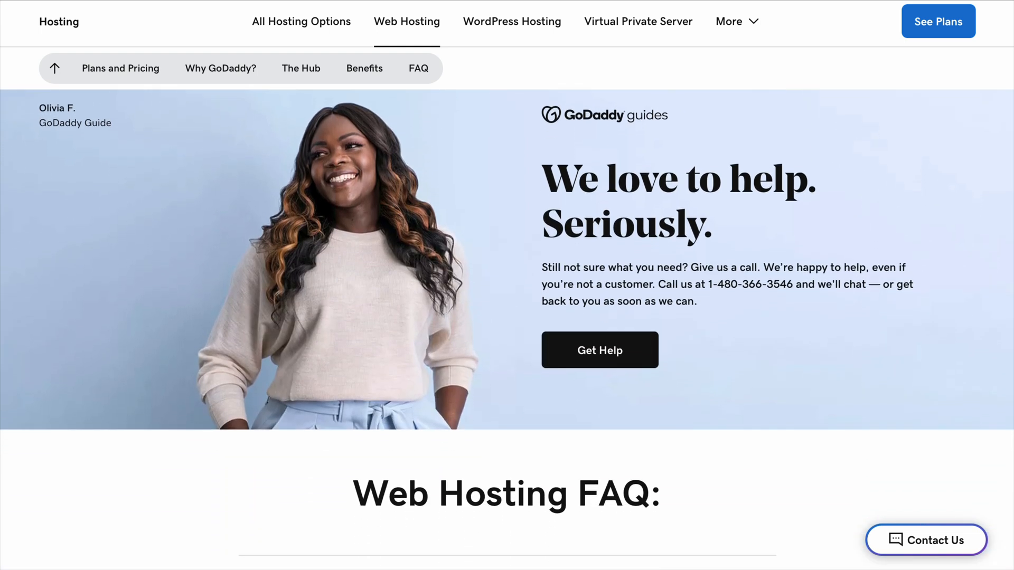
scroll(down, 3)
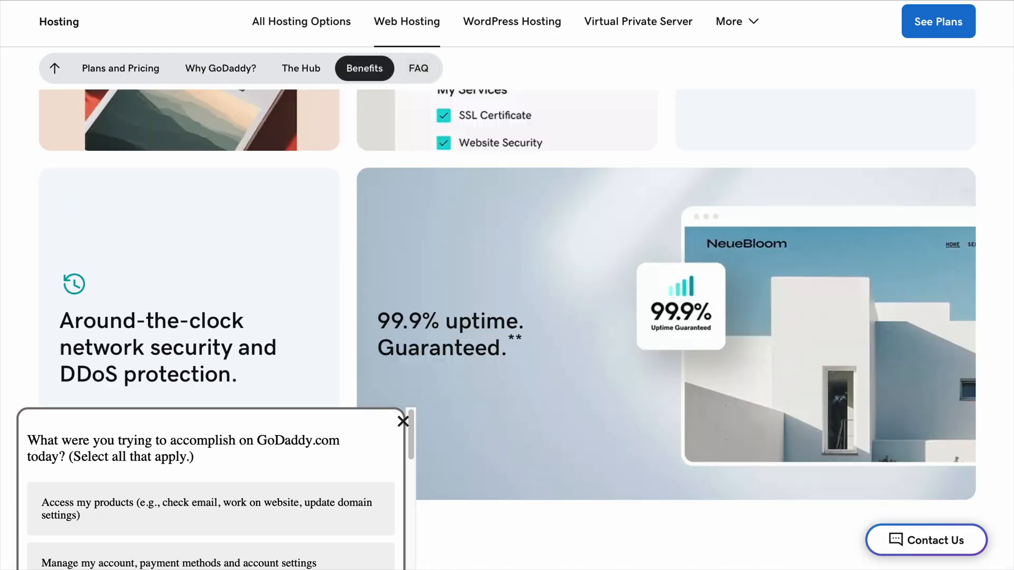
Jump to the Why GoDaddy? section and scroll over its security content.
click(221, 68)
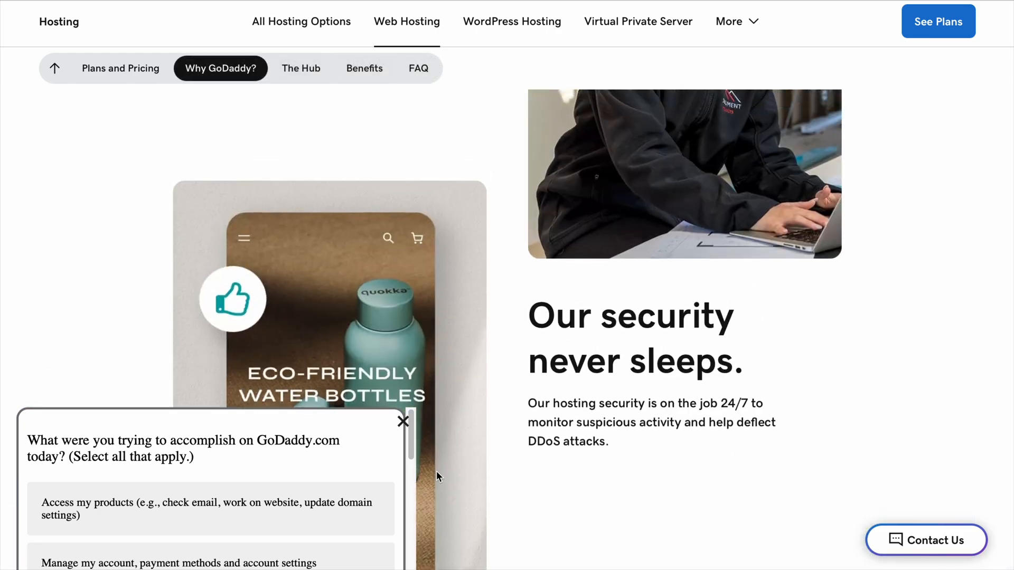
scroll(down, 3)
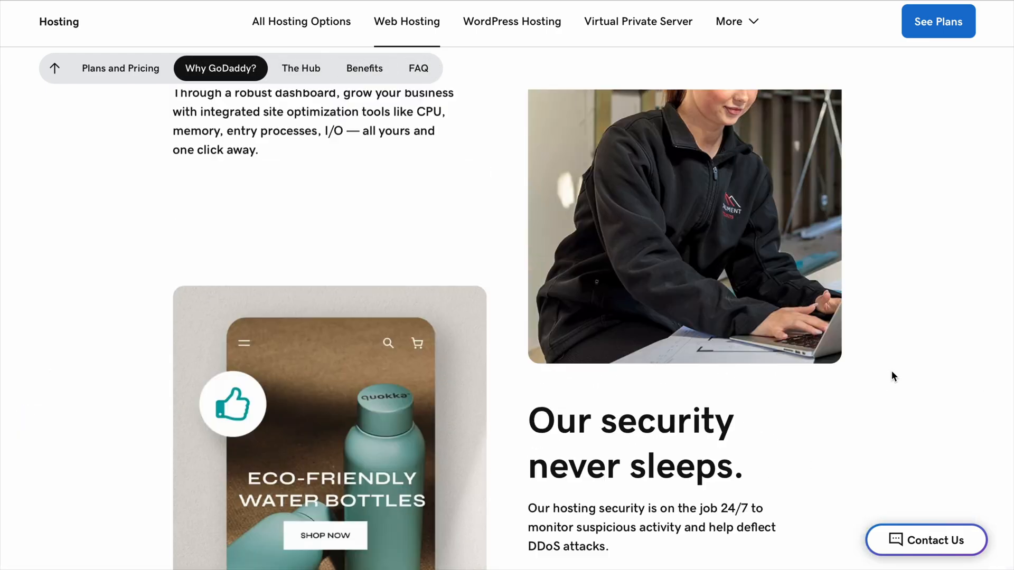
scroll(up, 3)
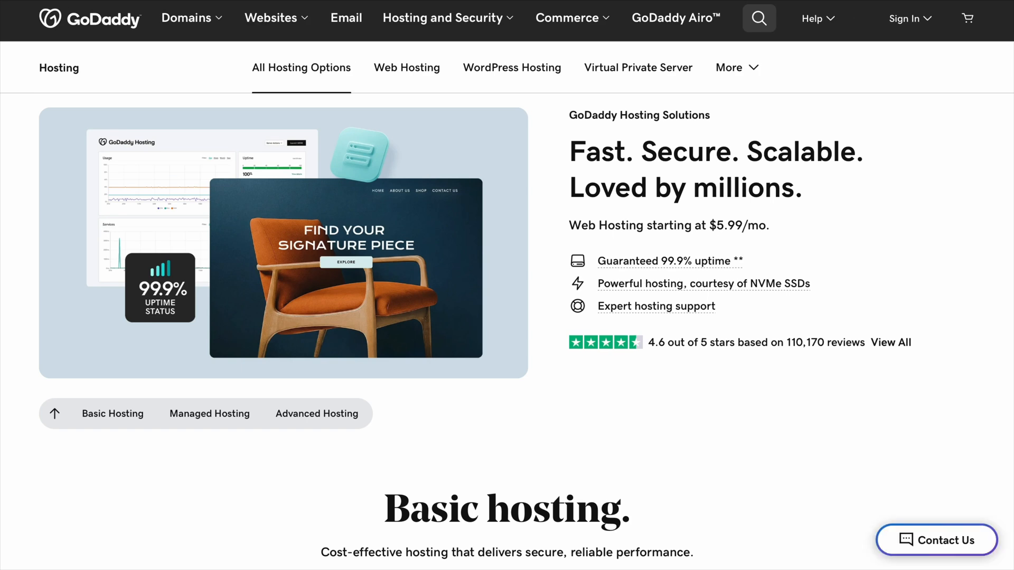
Scroll past Basic hosting, then jump to the Managed and Advanced hosting plans.
scroll(down, 3)
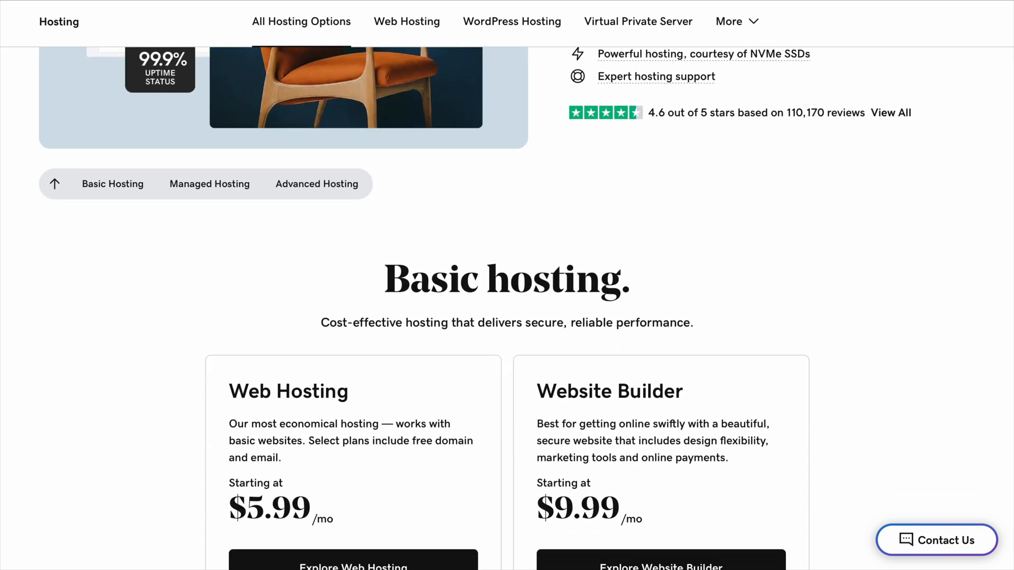
scroll(down, 3)
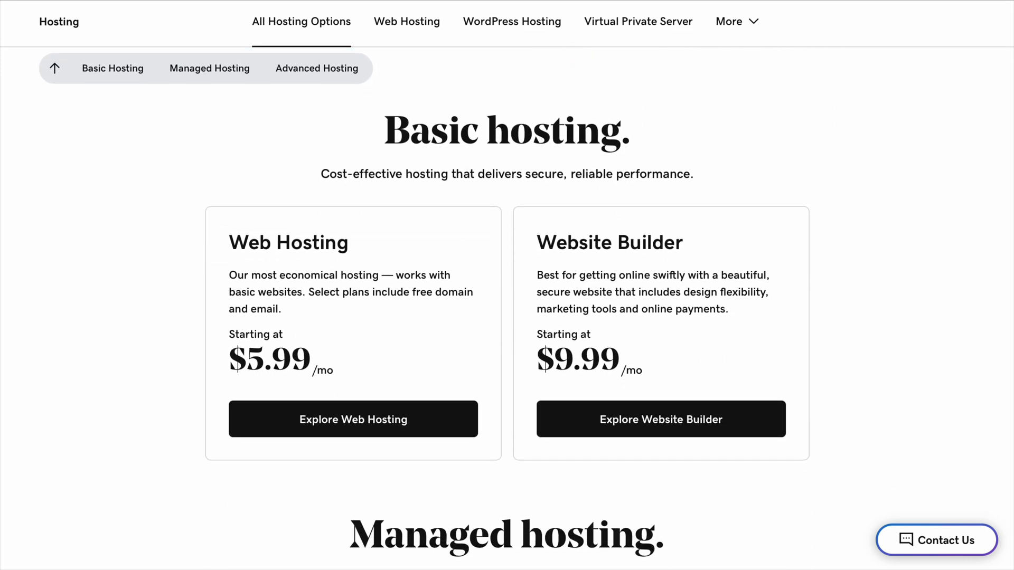
click(209, 68)
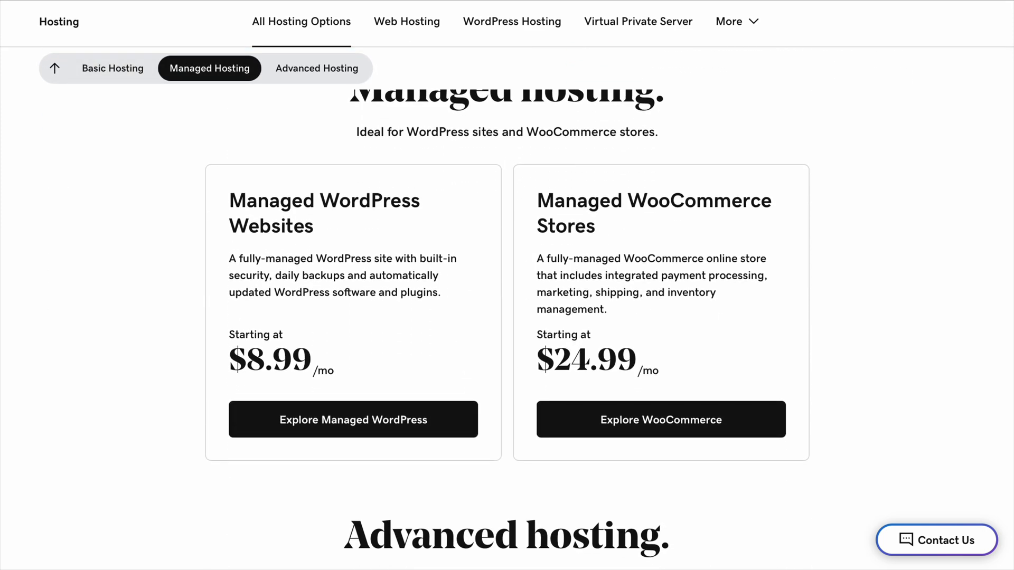
click(316, 68)
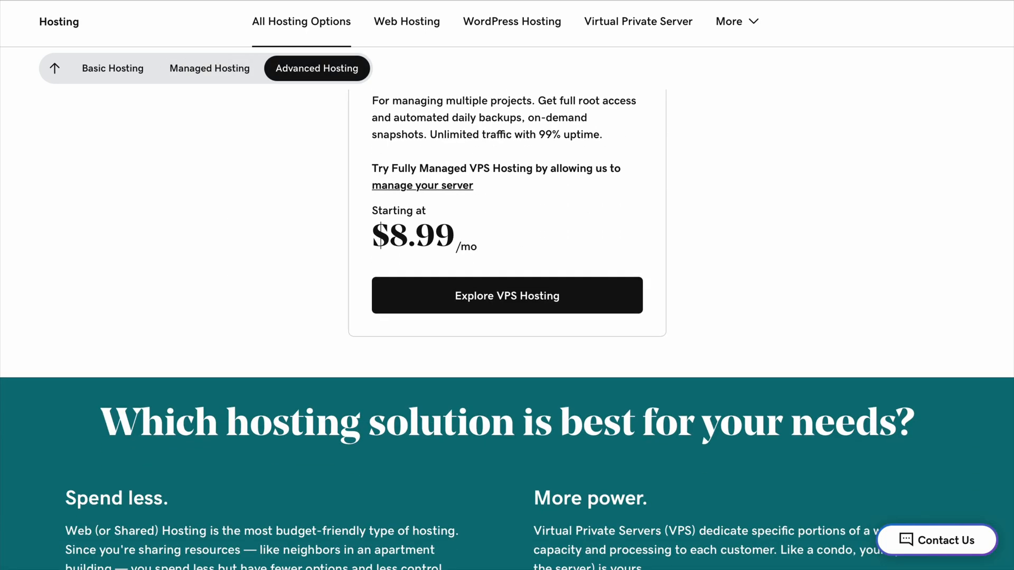
Scroll the rest of the All Hosting Options page down to the footer.
scroll(down, 3)
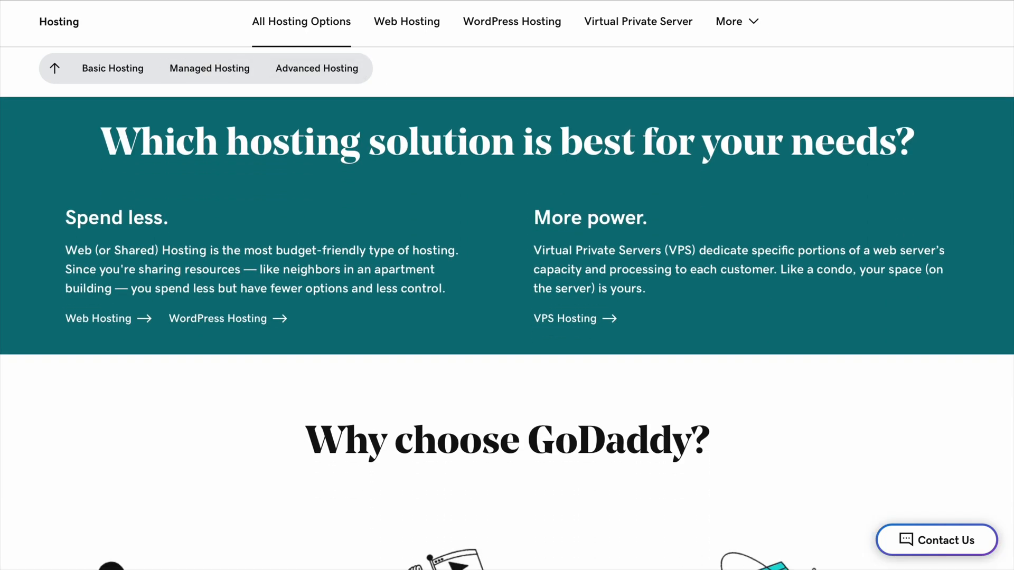
scroll(down, 3)
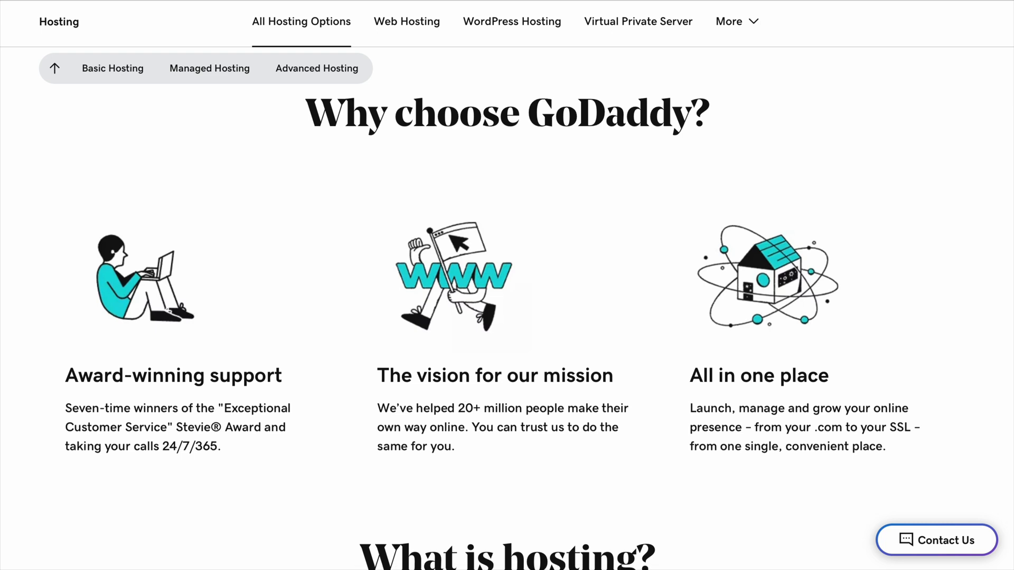
scroll(down, 3)
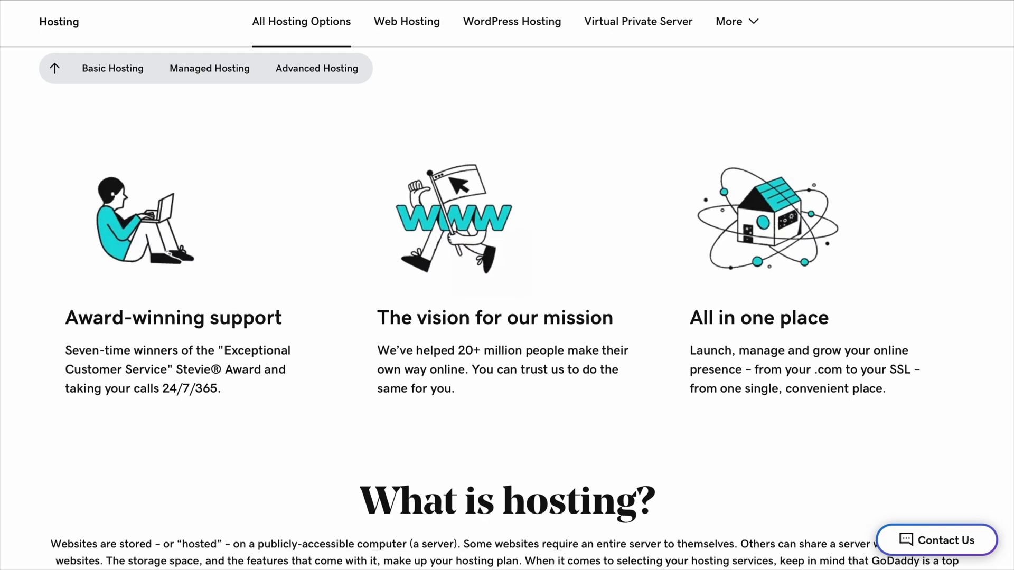
scroll(down, 3)
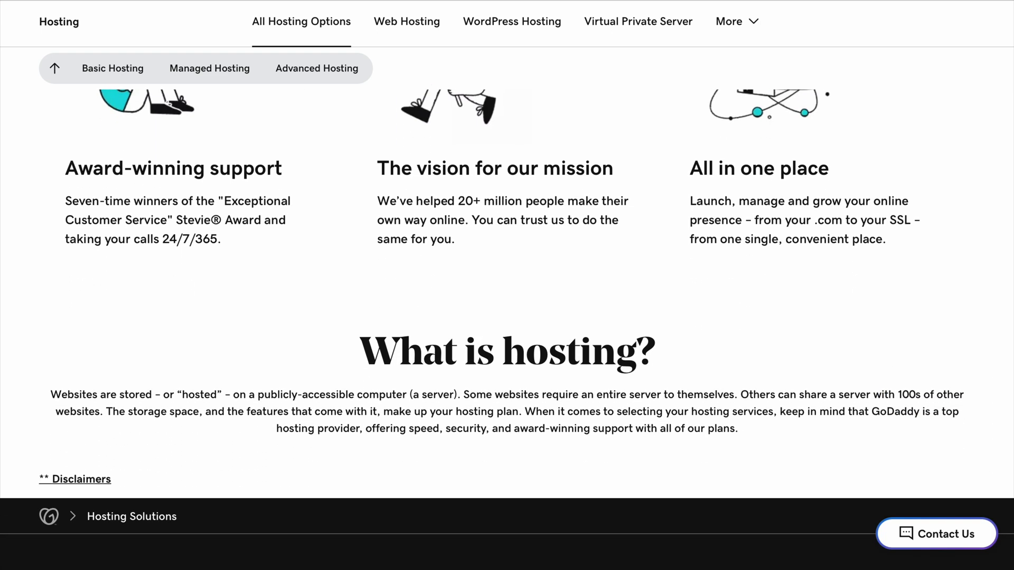
scroll(down, 3)
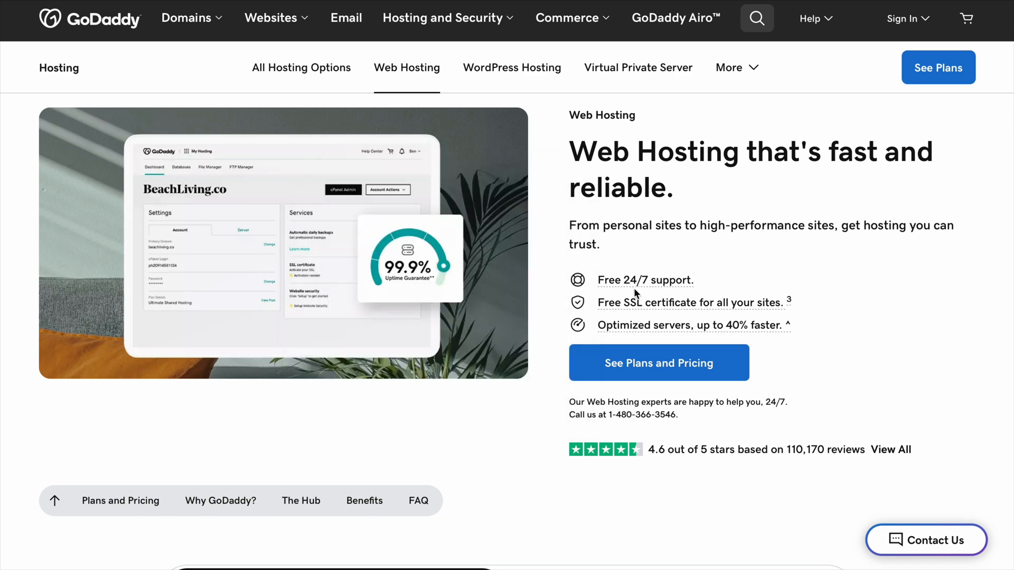
mouse_move(432, 315)
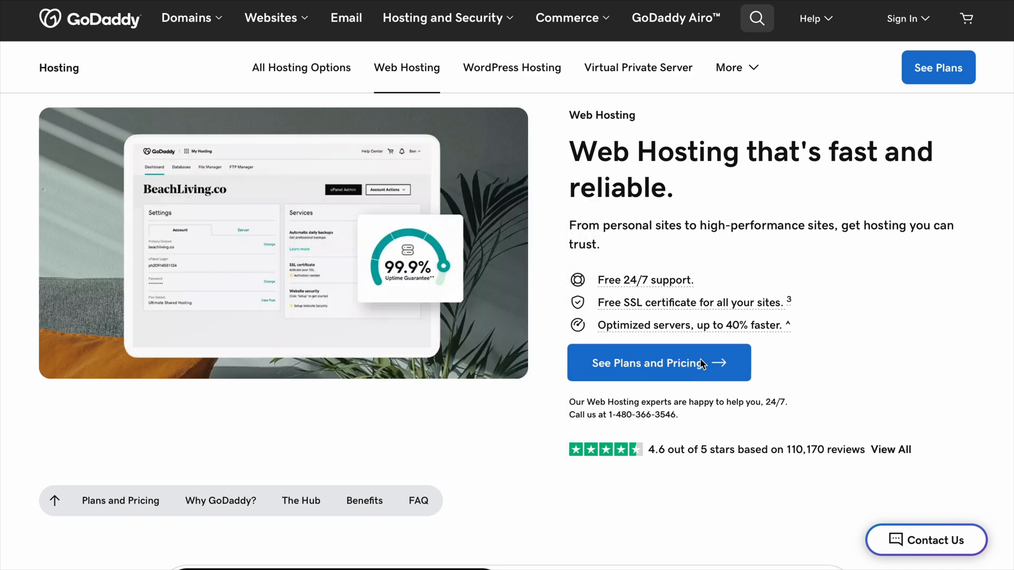
mouse_move(734, 461)
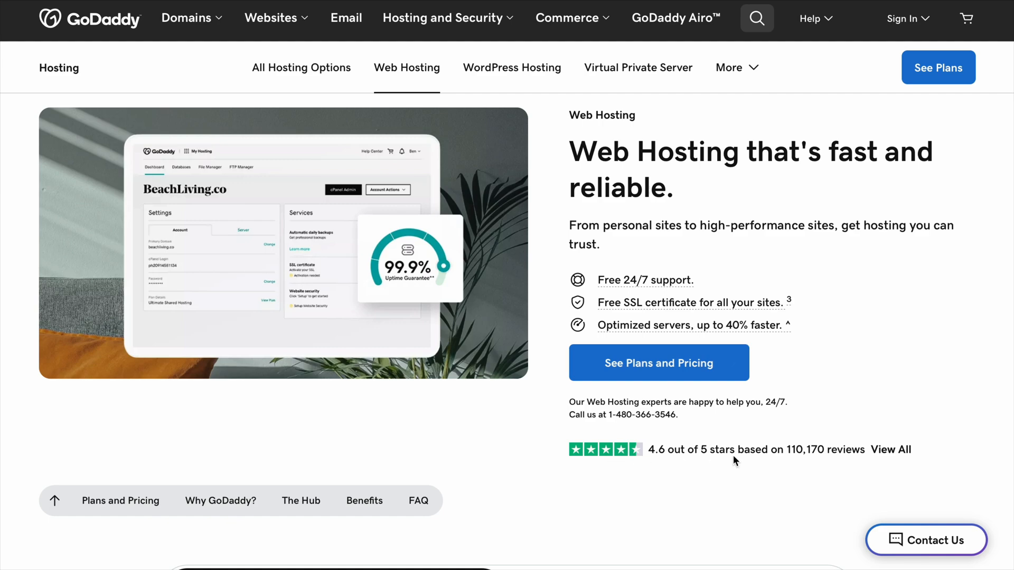
Scroll the Web Hosting page down to the plan cards, Economy at $5.99/mo through Maximum.
scroll(down, 3)
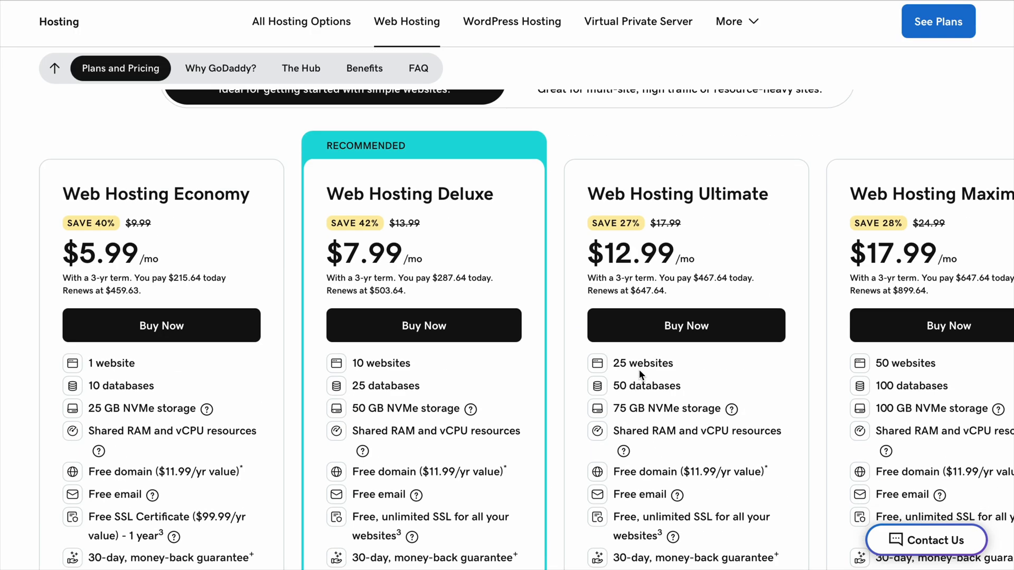
mouse_move(411, 242)
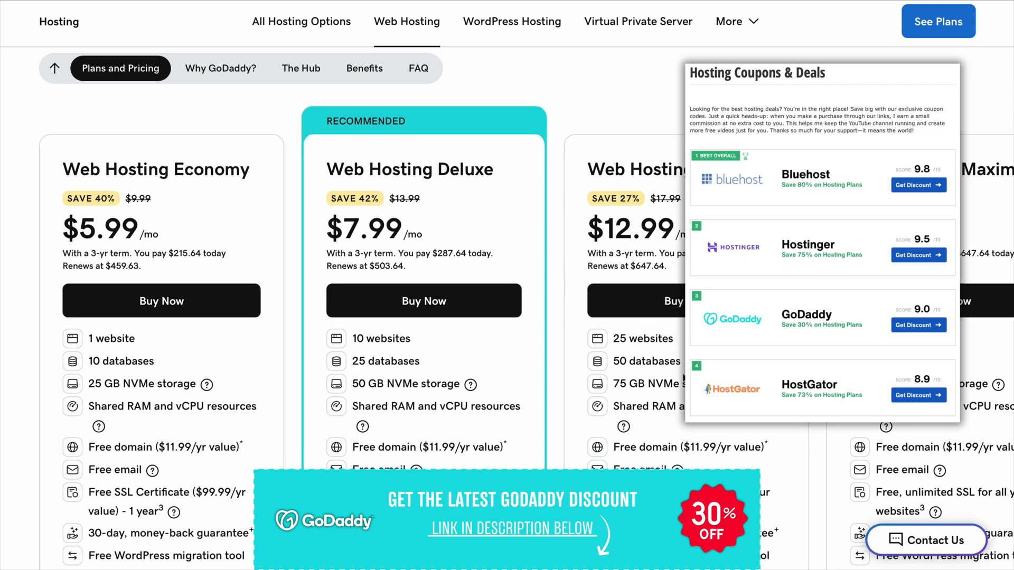
Scroll past the plan cards to the included features: 1-click WordPress, cPanel, unmetered bandwidth.
scroll(down, 3)
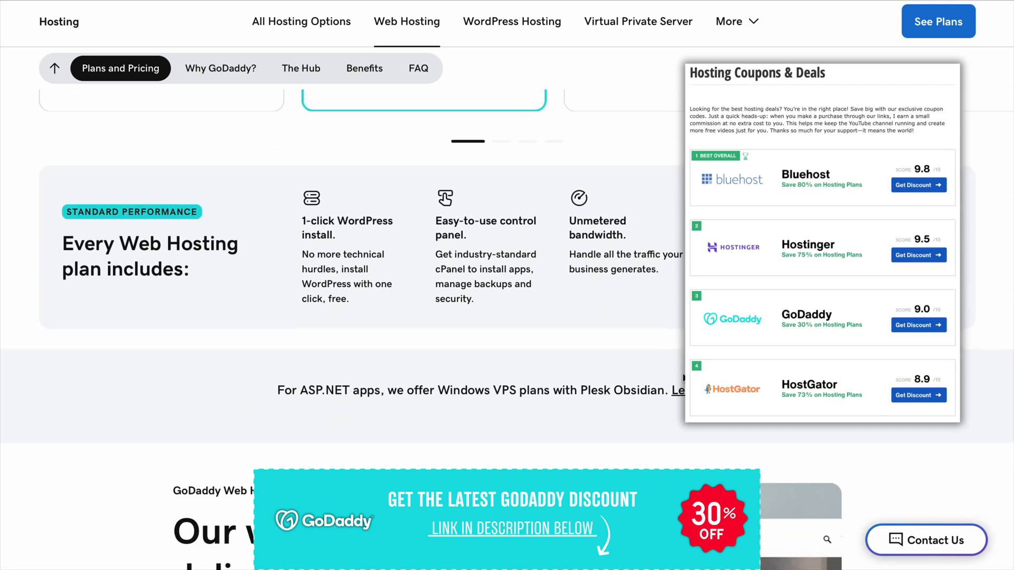
scroll(down, 3)
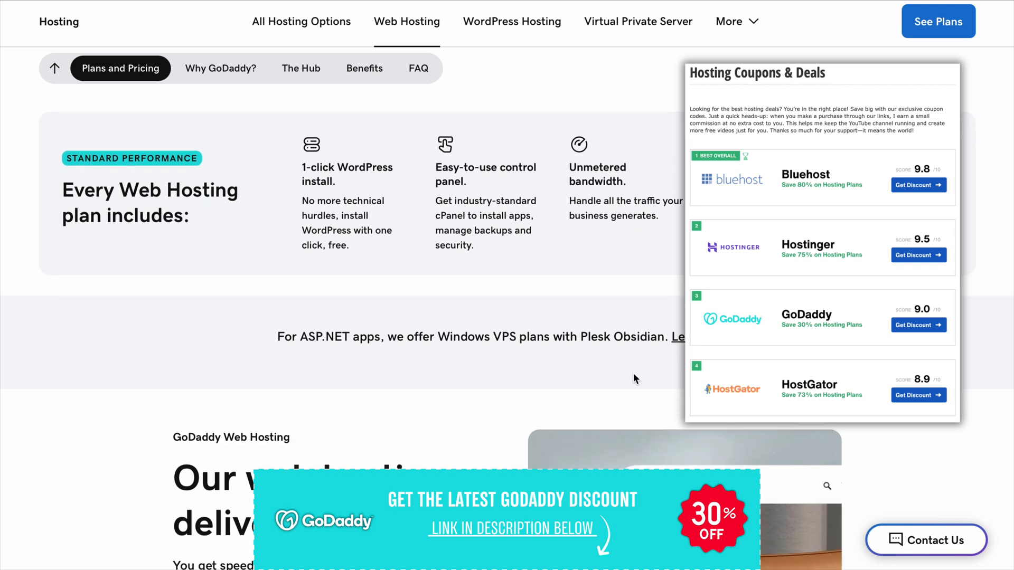